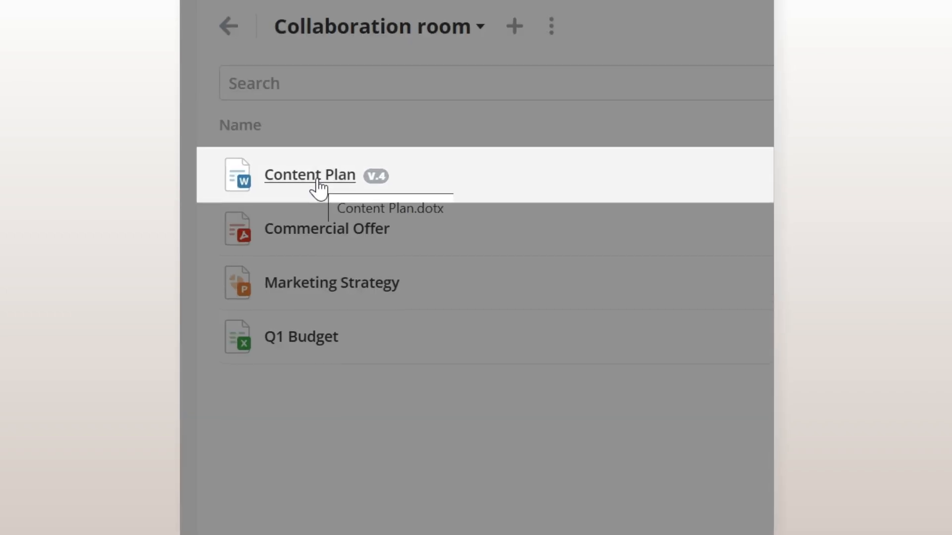
Step: Open the Content Plan document from the Collaboration room's file list in the editor
left_click(309, 174)
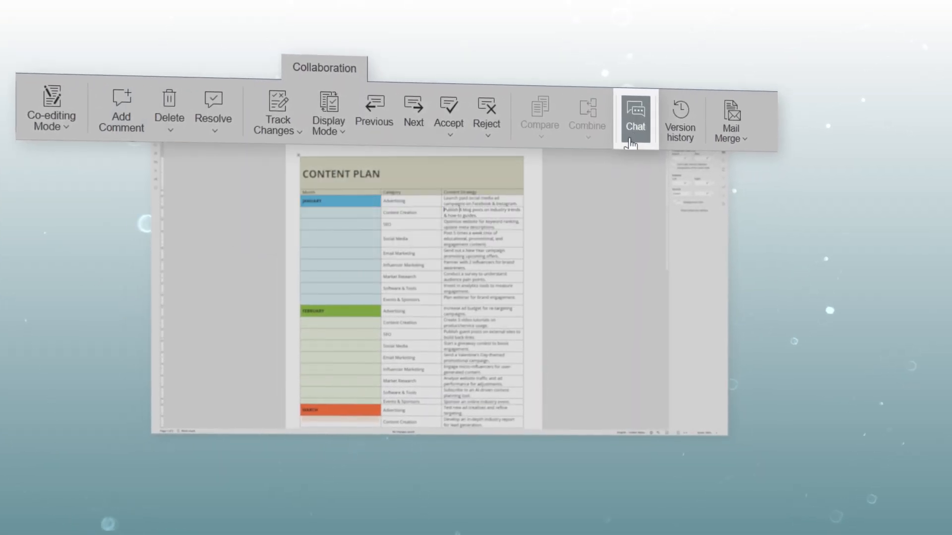
Step: Show the Content Plan's Chat panel, then its Version history from the Collaboration tab
left_click(634, 112)
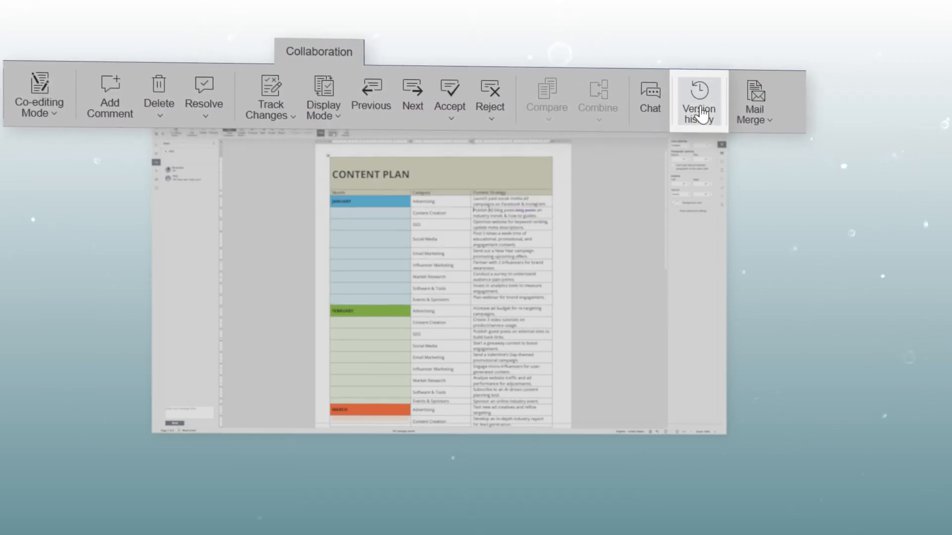
left_click(699, 97)
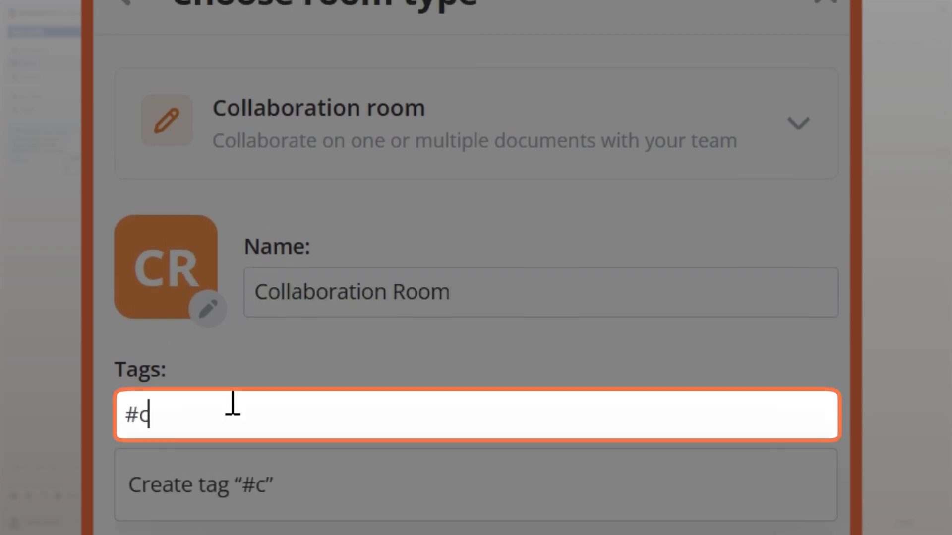
Step: Enter the tag #collab for the new Collaboration Room
type("ollab")
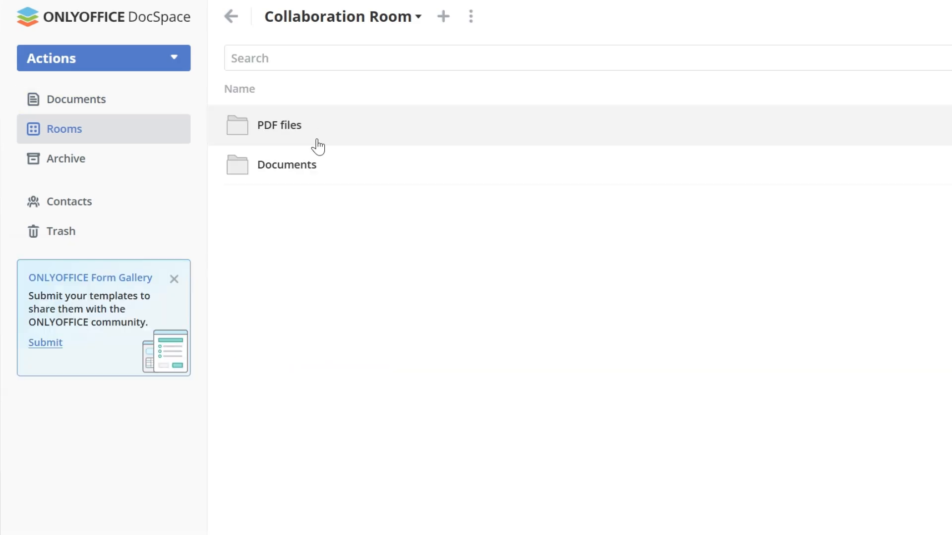
Step: Bring up the three-dot actions menu beside the Collaboration Room title
left_click(470, 16)
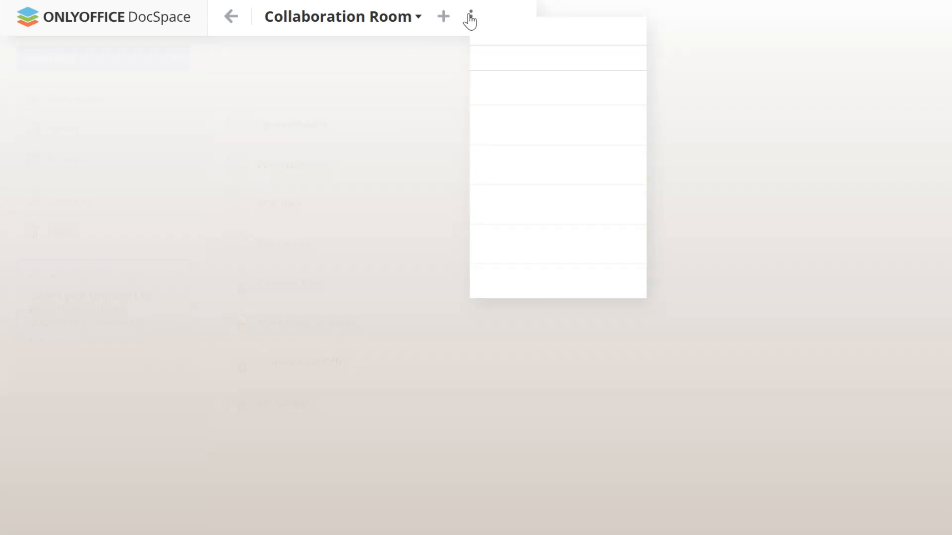